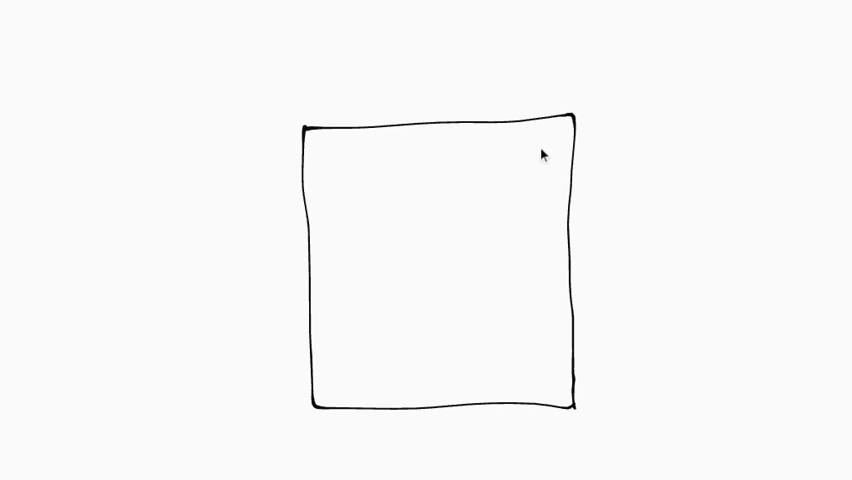
{"action": "mouse_move", "coordinate": [532, 188]}
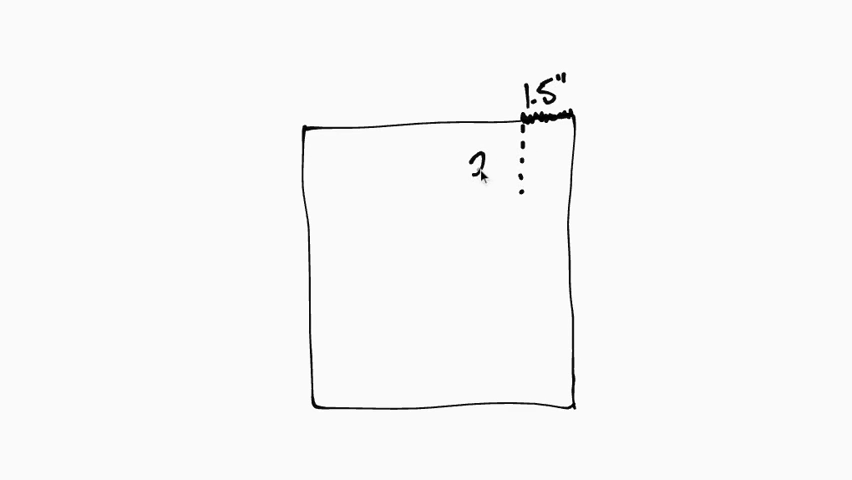
Step: Handwrite the 2.6" measurement beside the dotted line, replacing the question mark
{"action": "type", "text": "26"}
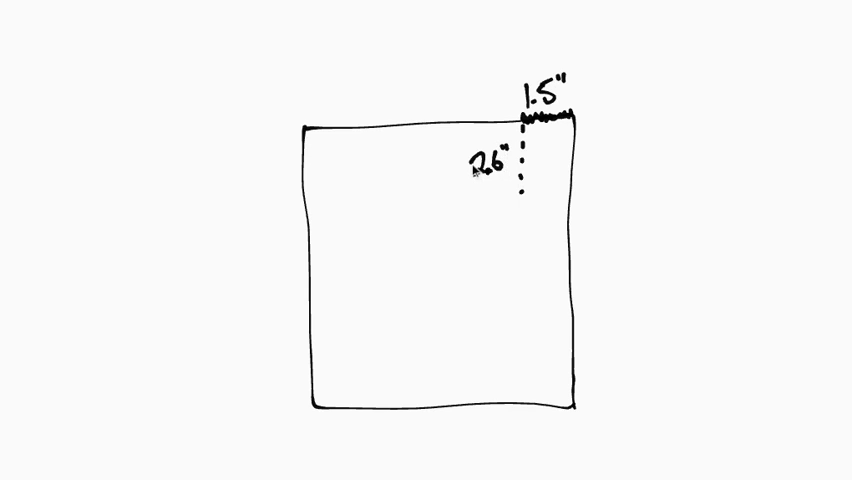
{"action": "mouse_move", "coordinate": [528, 220]}
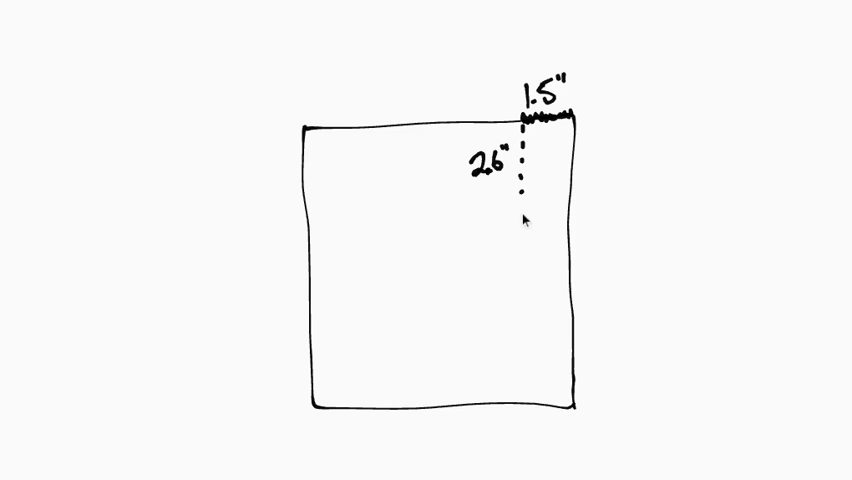
{"action": "mouse_move", "coordinate": [530, 156]}
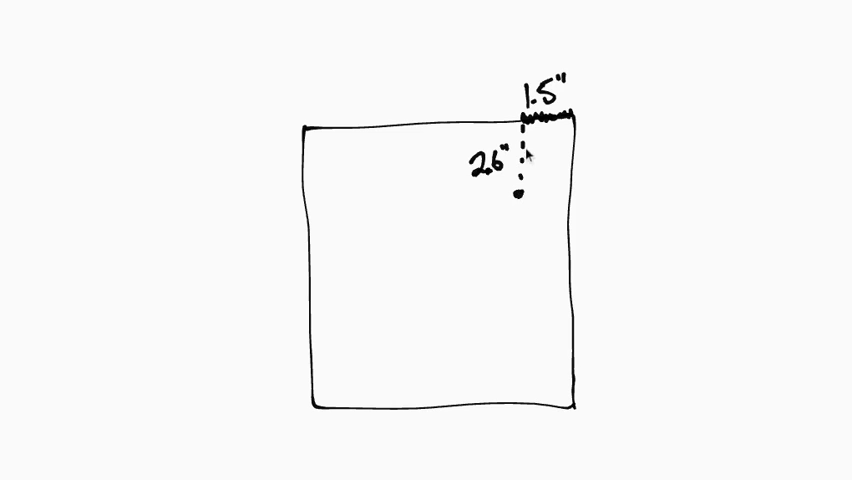
{"action": "mouse_move", "coordinate": [532, 190]}
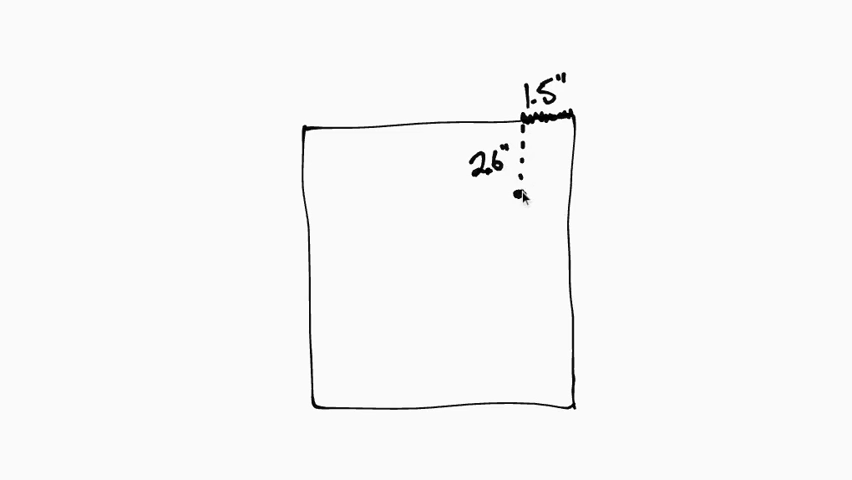
Step: Draw the diagonal slot line from the square's top-right corner to the dot below the 1.5" mark
{"action": "left_click_drag", "start_coordinate": [520, 198], "coordinate": [568, 144]}
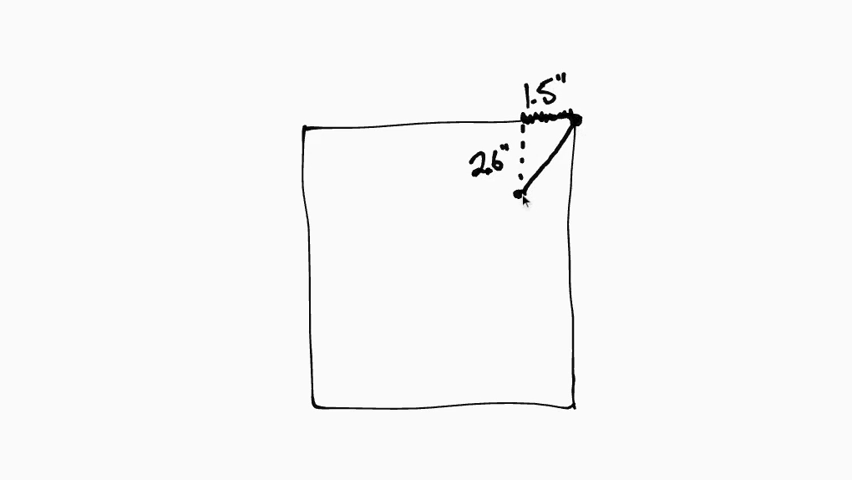
{"action": "mouse_move", "coordinate": [560, 126]}
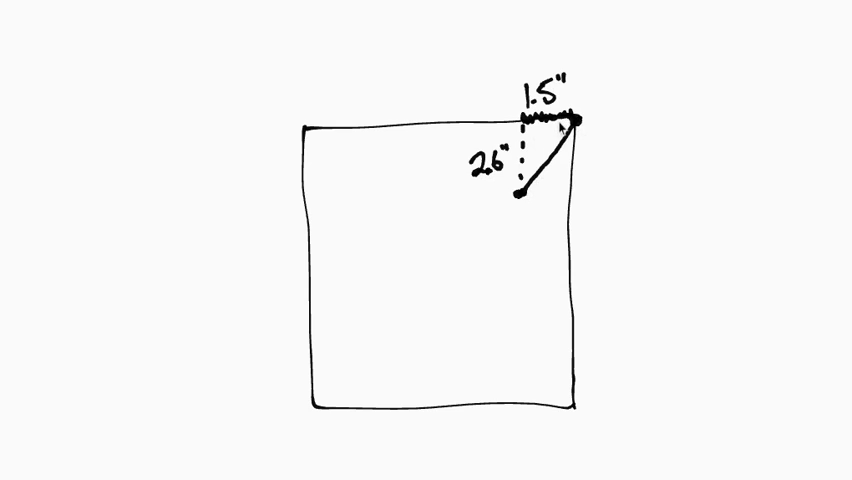